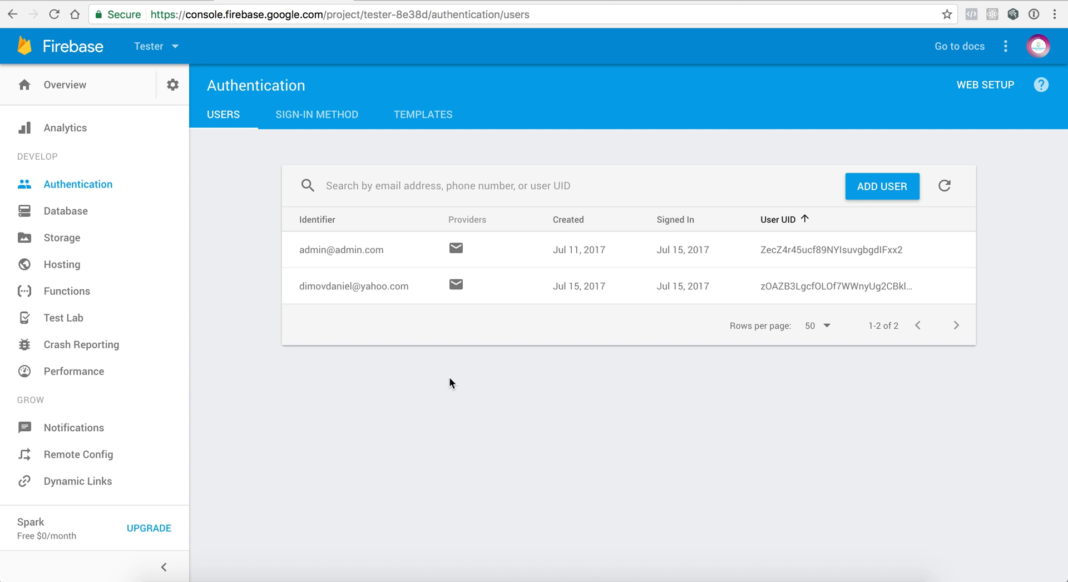
mouse_move(95, 184)
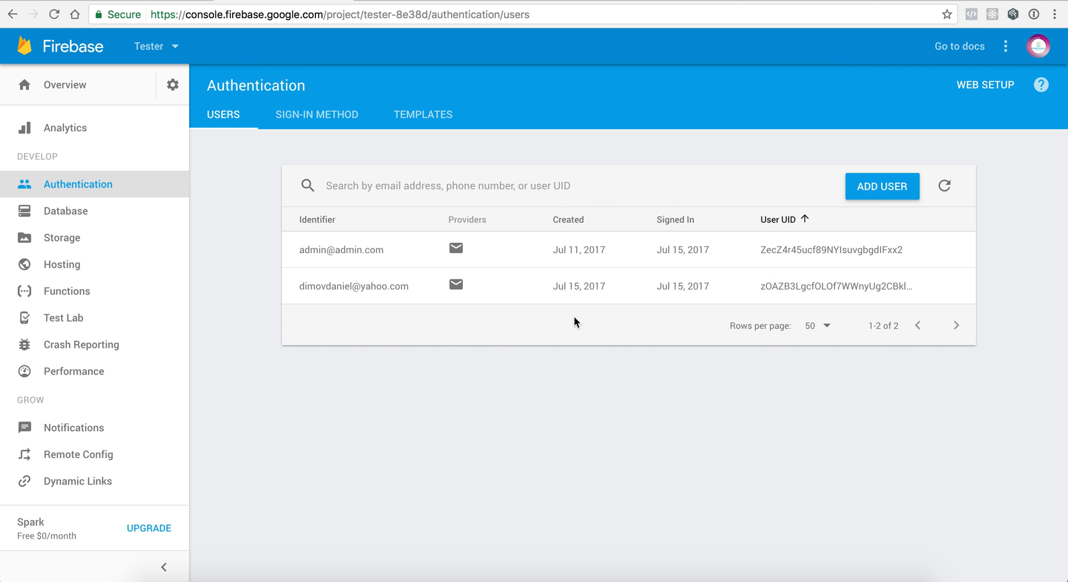
mouse_move(547, 344)
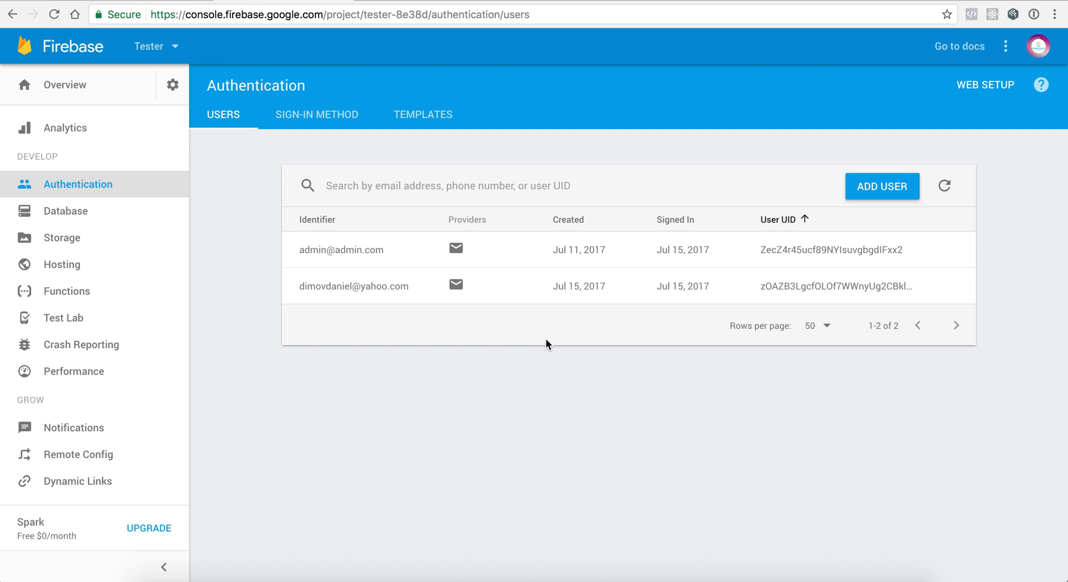
mouse_move(552, 345)
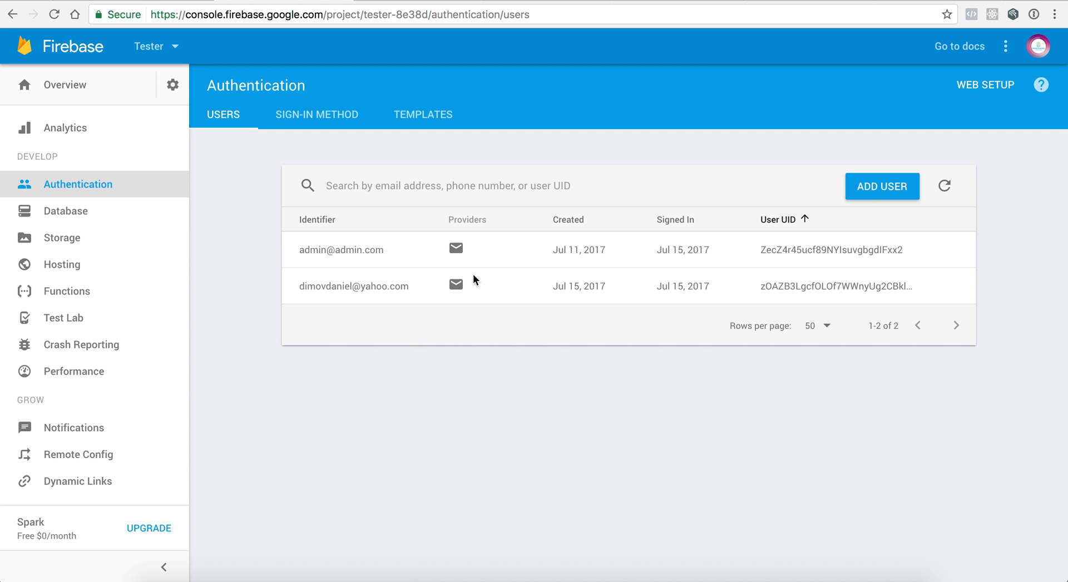
mouse_move(553, 358)
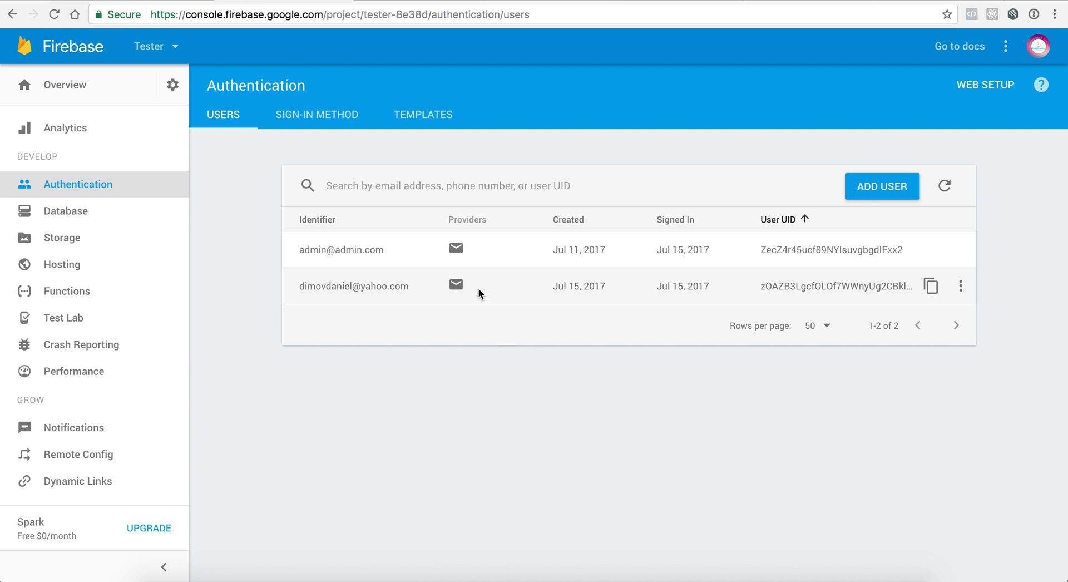
Open src/config/app.js from the project sidebar
double_click(341, 249)
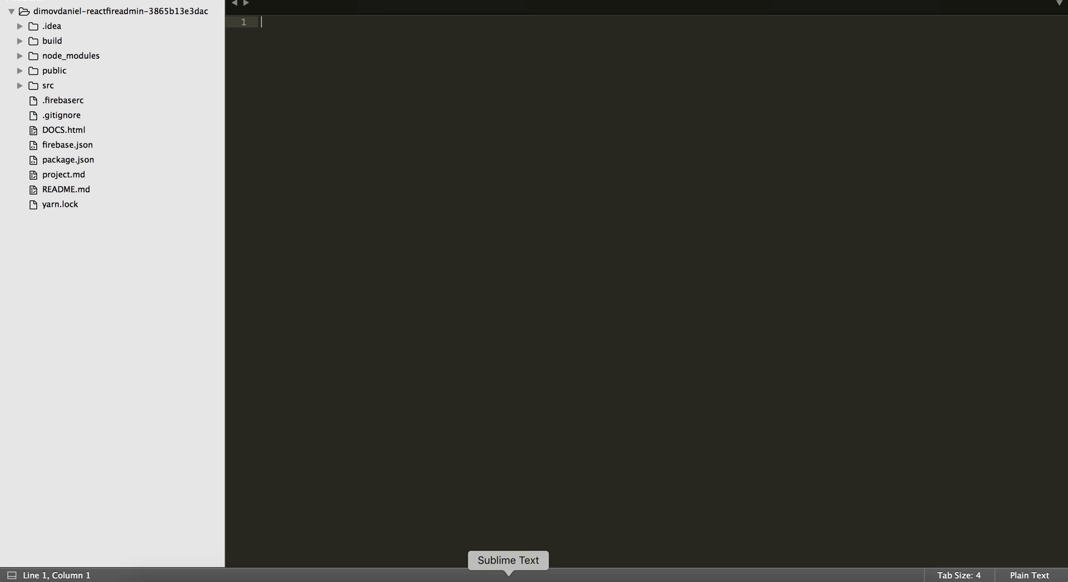
left_click(21, 85)
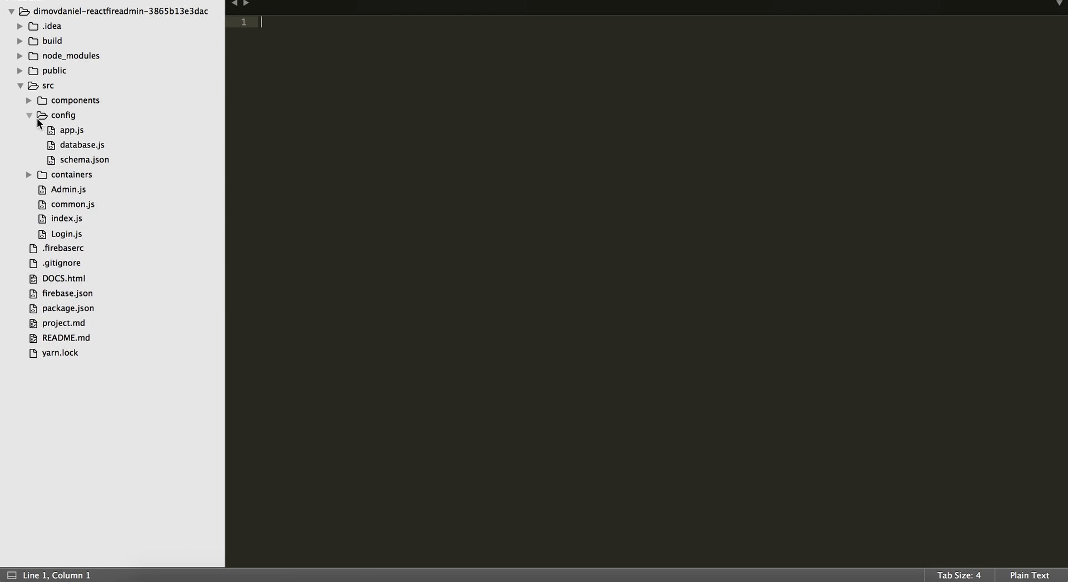
left_click(71, 130)
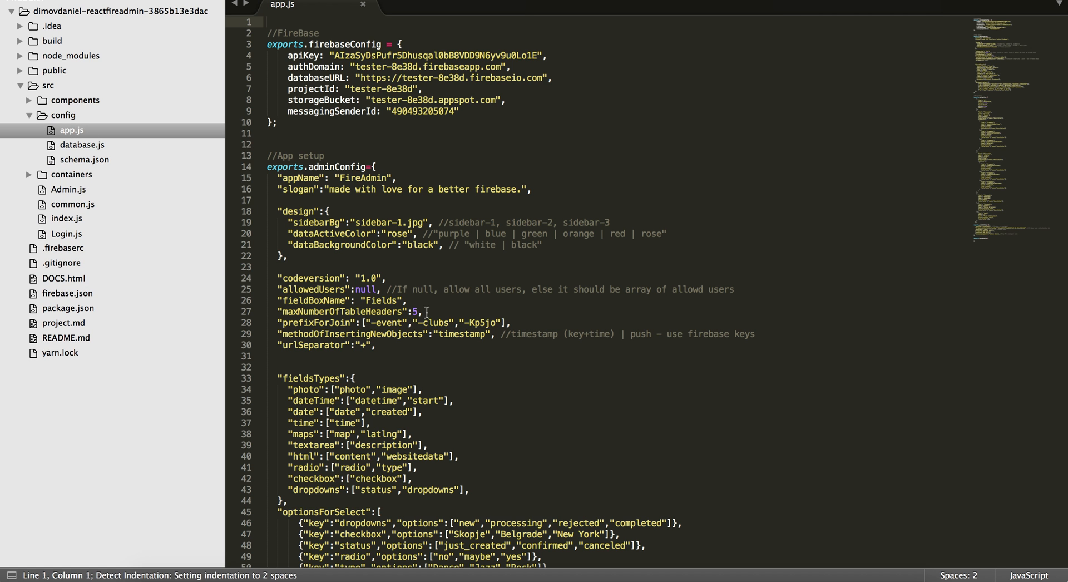
scroll("down", 3)
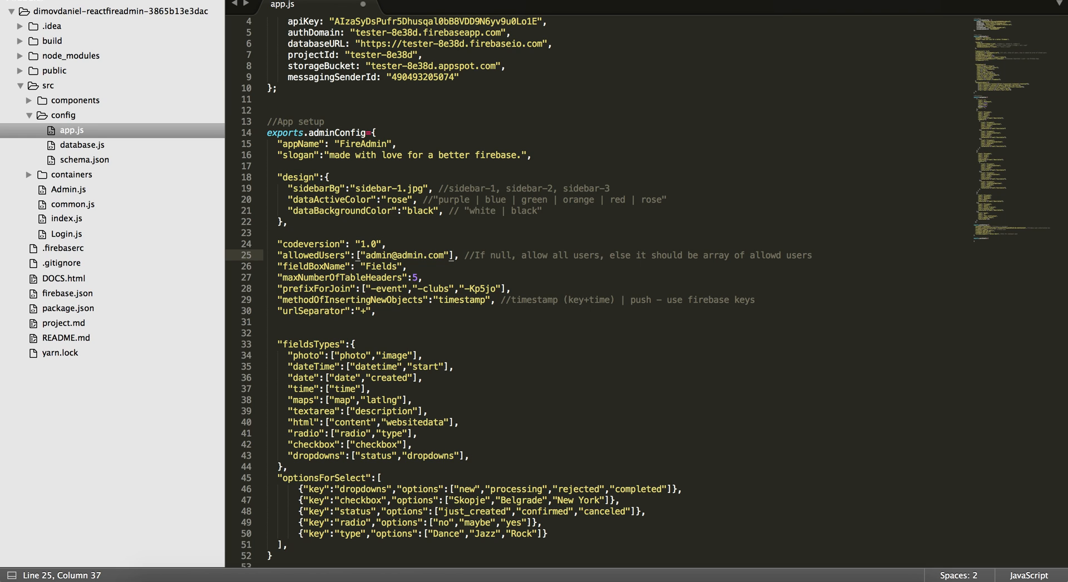
key("cmd+s")
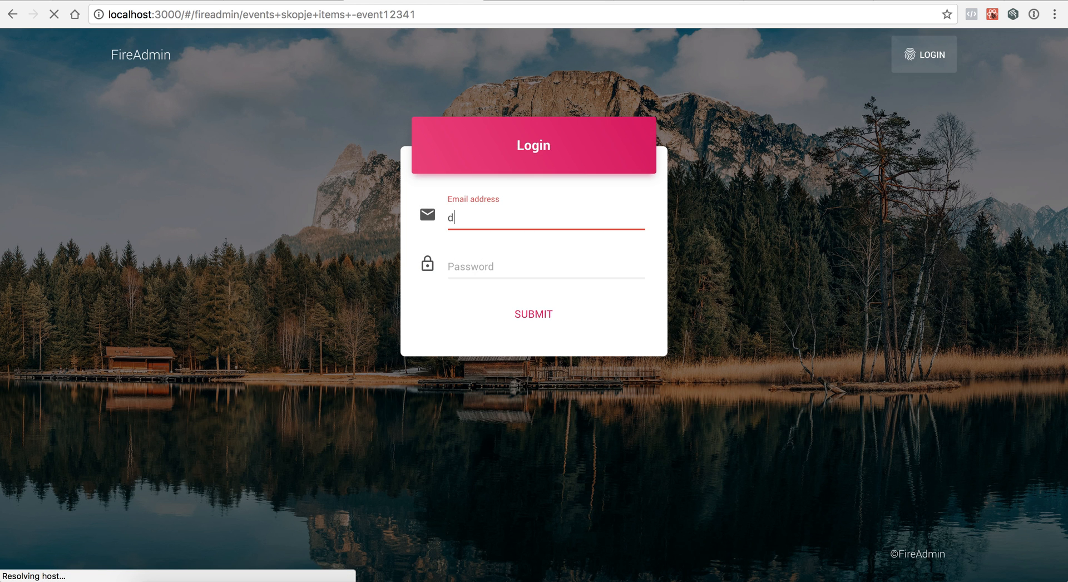
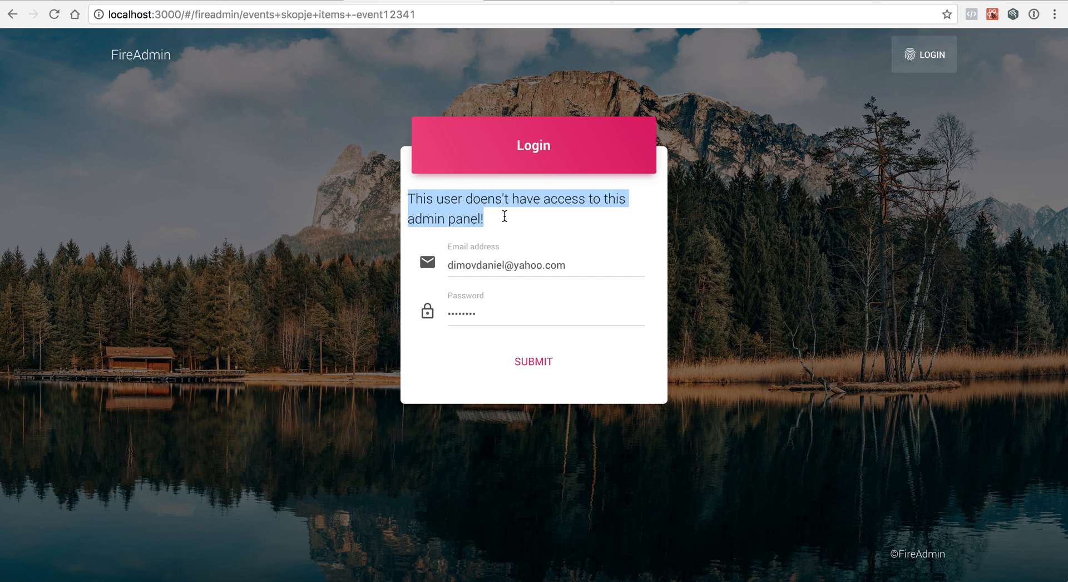
mouse_move(497, 142)
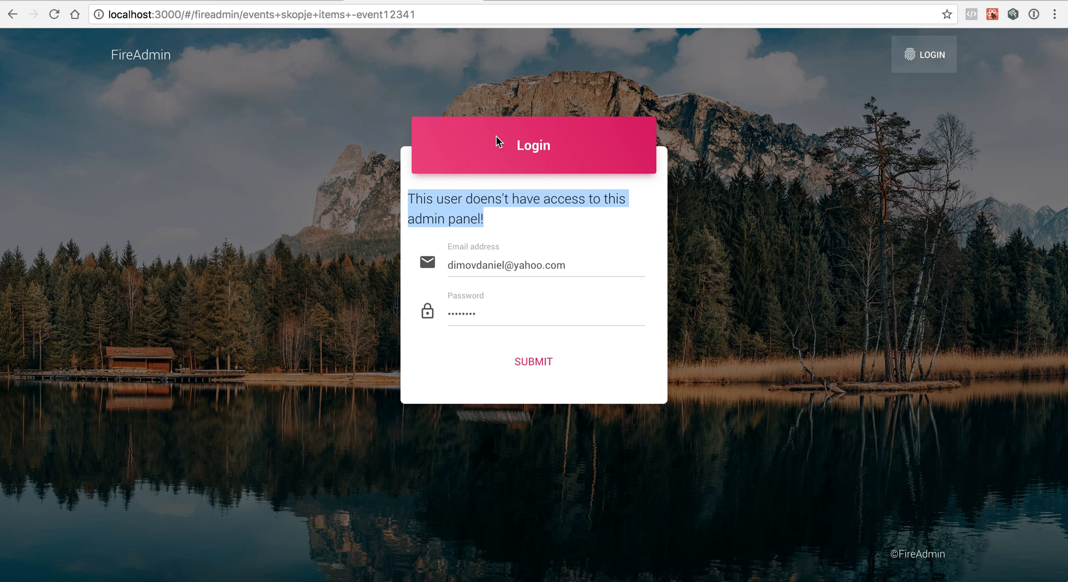